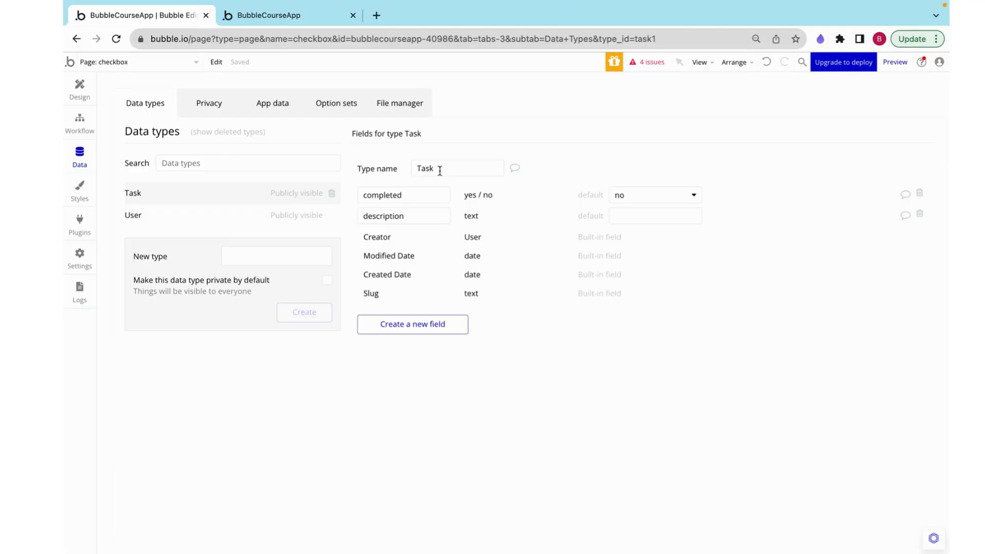
mouse_move(467, 202)
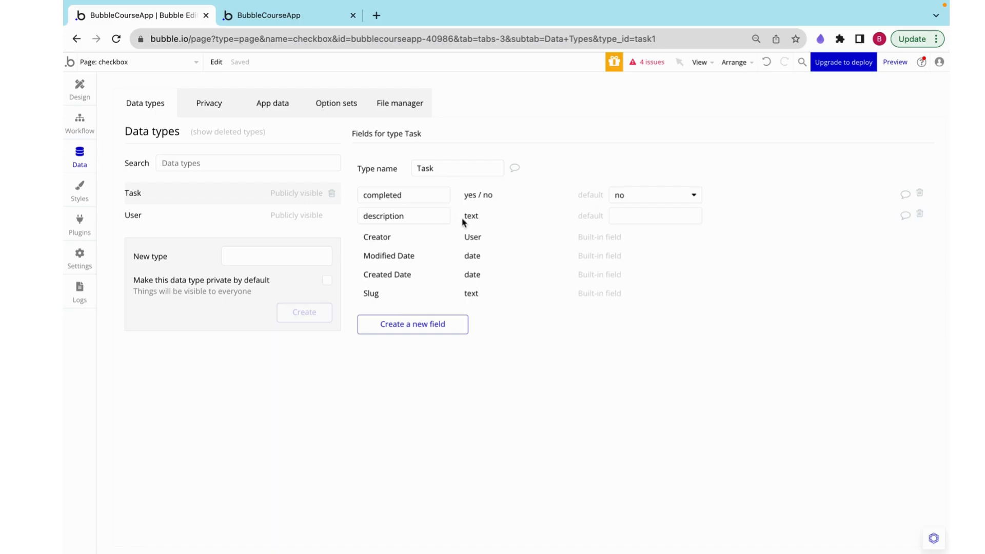
Review the stored Task records in App data, then return to the page design
left_click(273, 103)
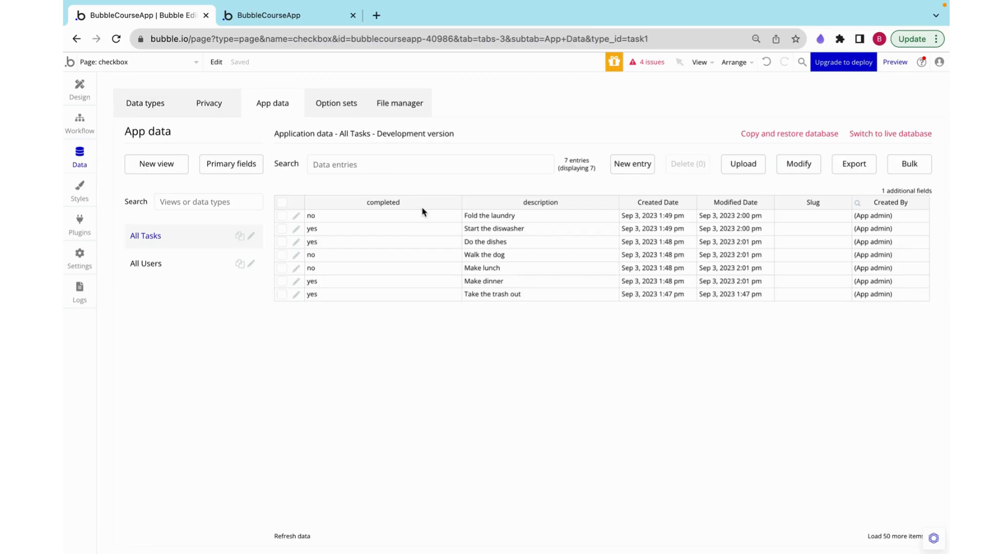
left_click(79, 88)
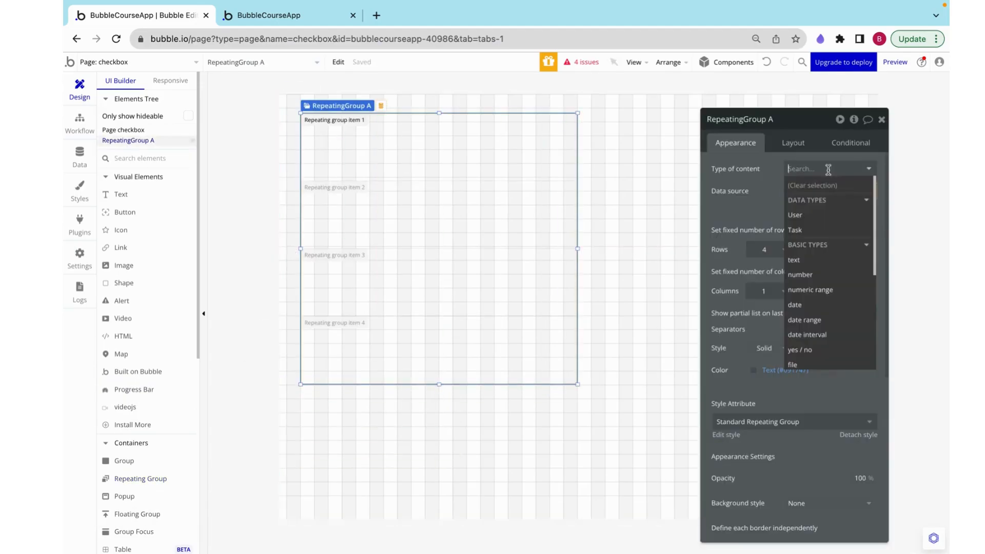
Make the repeating group search all Tasks and add a text showing Current cell's Task
left_click(795, 230)
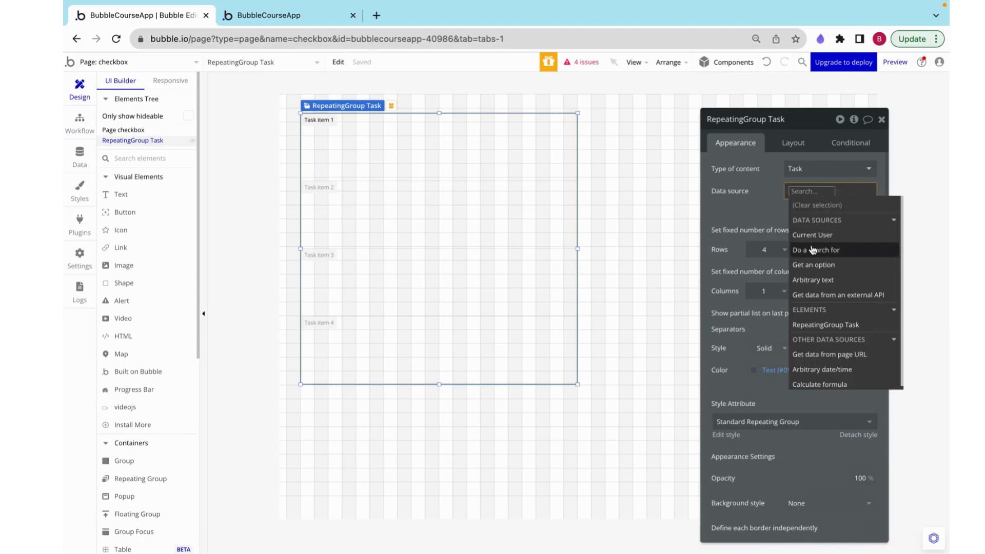
left_click(813, 250)
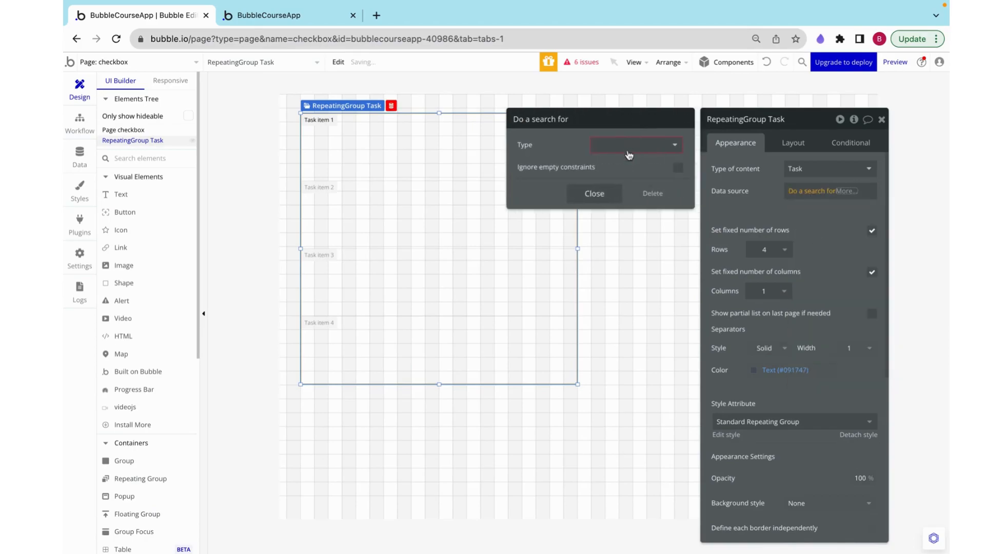
left_click(595, 194)
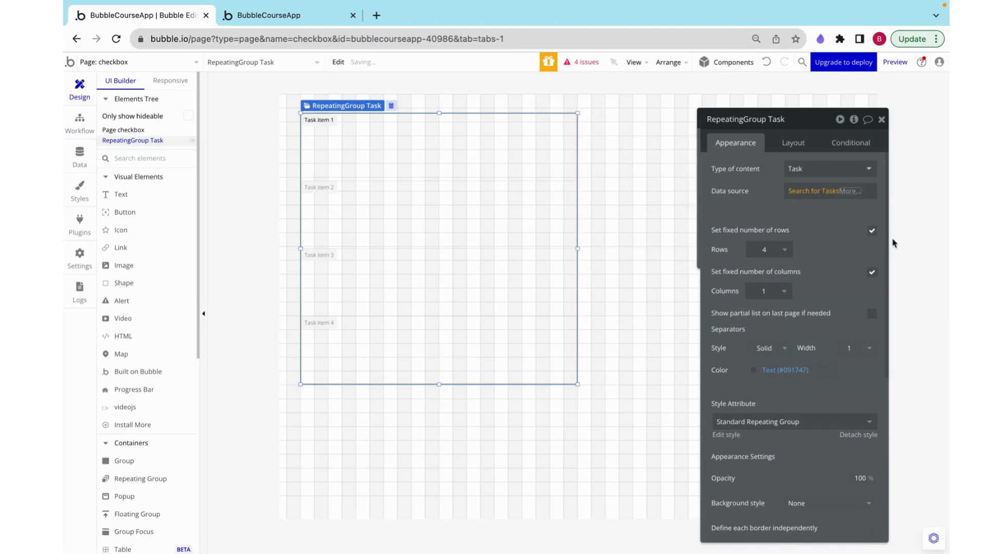
left_click(872, 231)
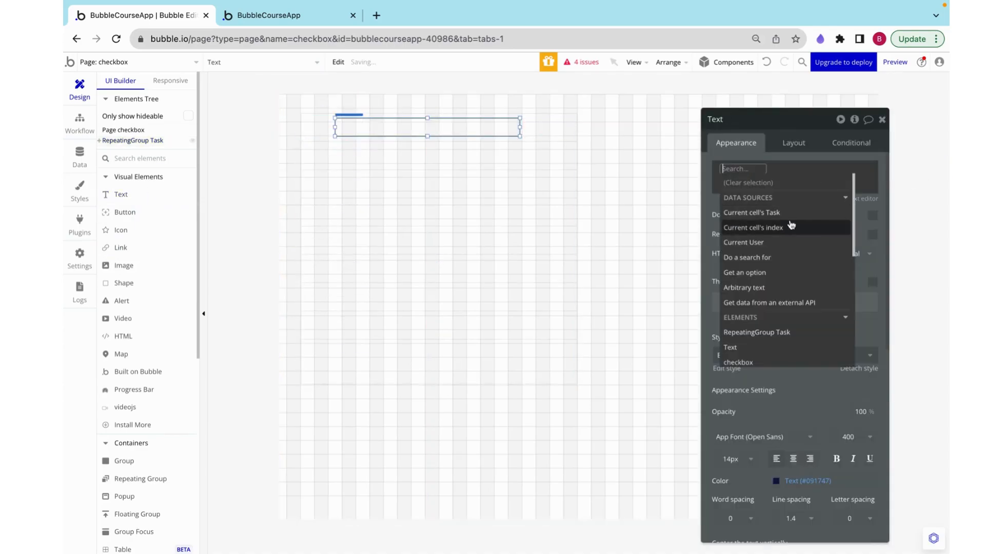
left_click(752, 213)
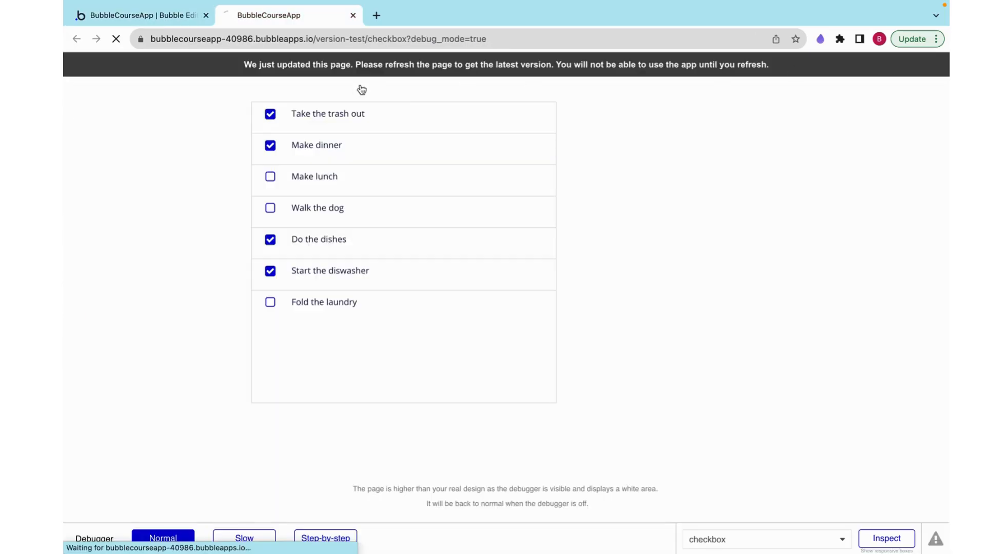
Reload the preview to list the seven task descriptions, then go back to the editor
left_click(117, 39)
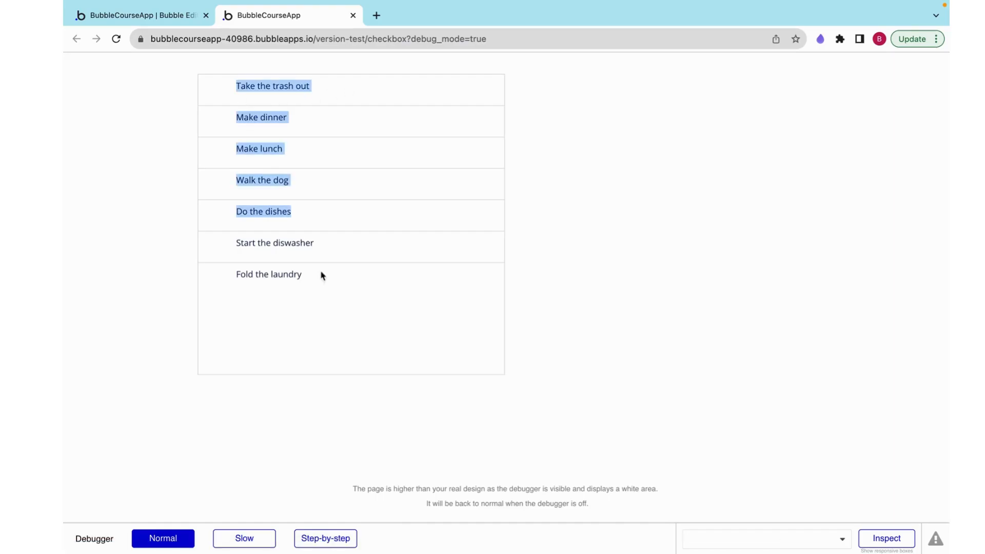
left_click(138, 14)
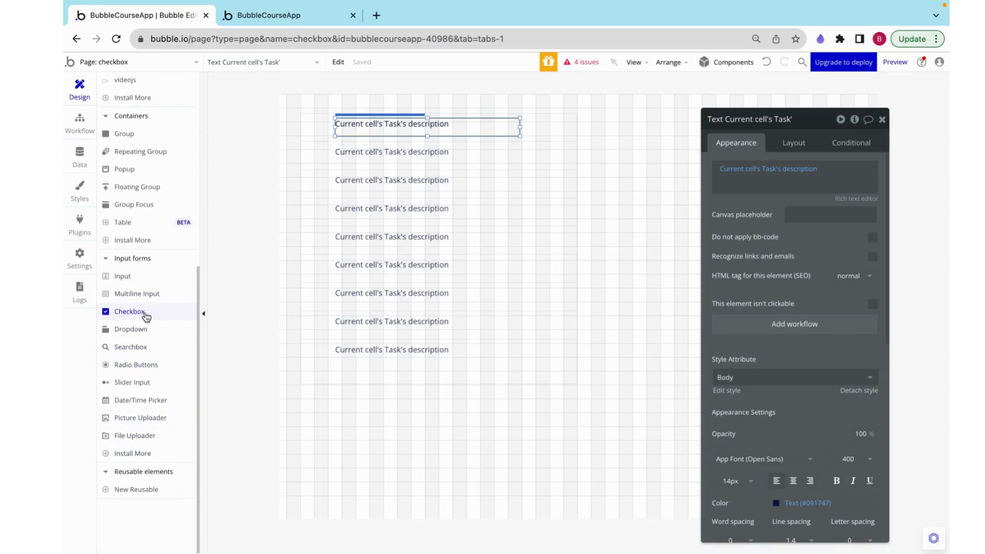
mouse_move(145, 316)
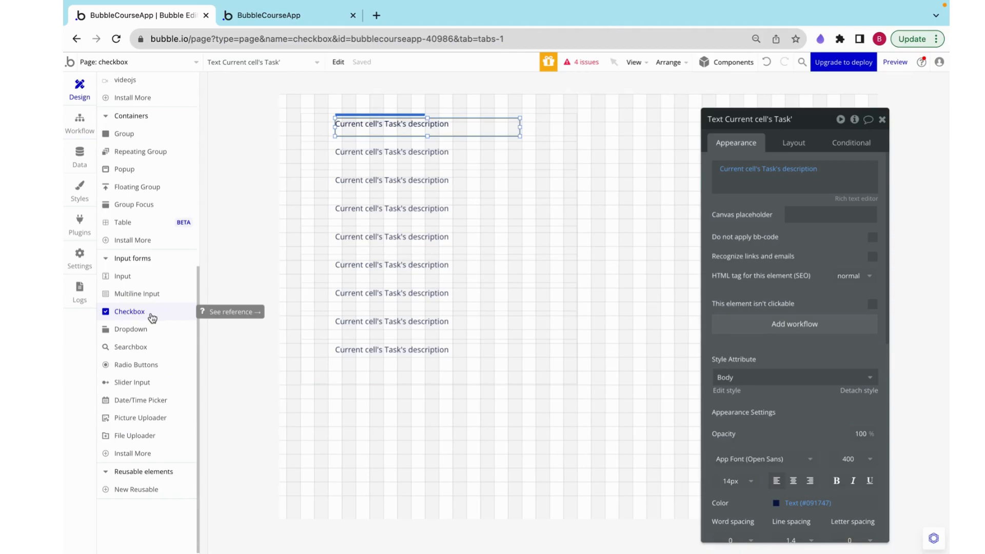
mouse_move(147, 315)
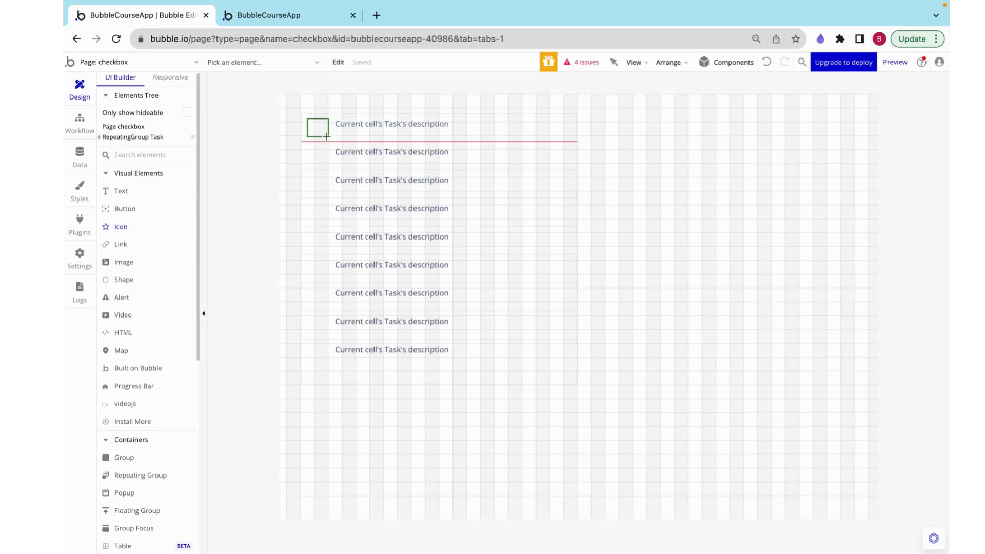
Add an fa-square-o icon that becomes check-square when Current cell's Task's completed is yes
left_click(318, 128)
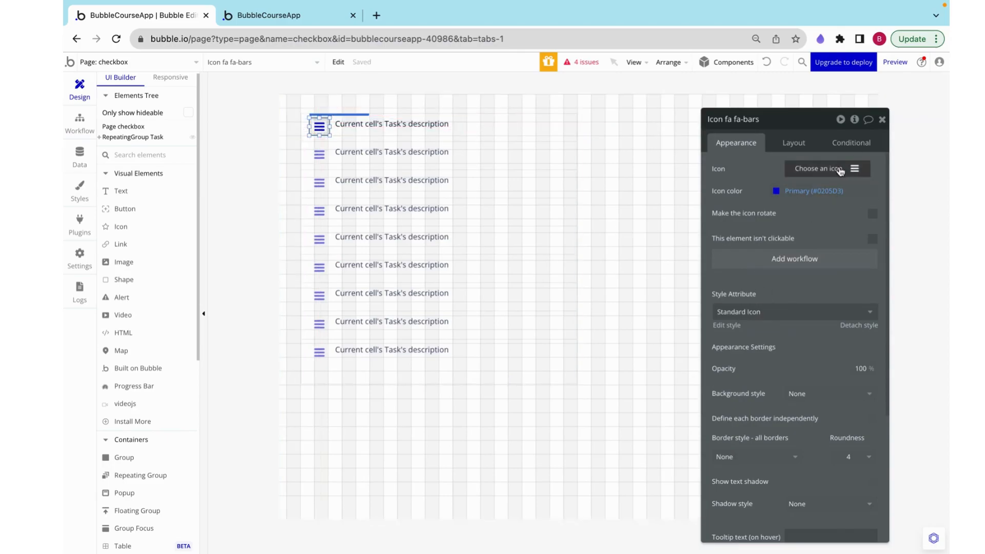
left_click(826, 168)
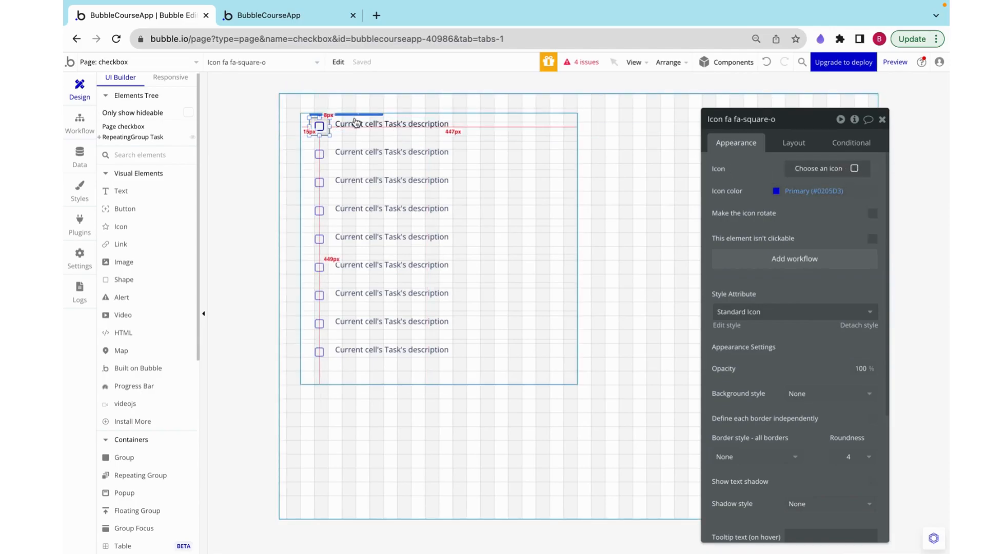
left_click(851, 142)
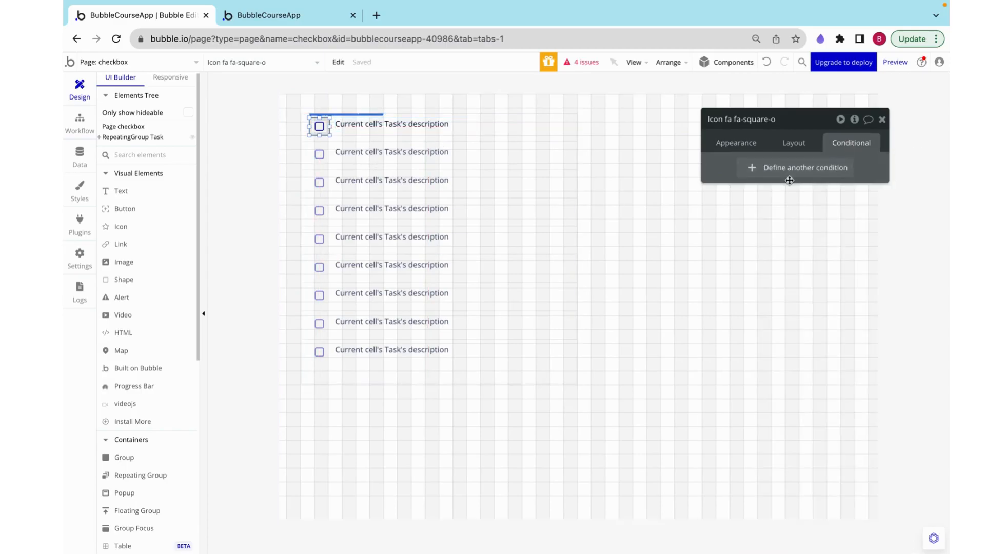
left_click(796, 168)
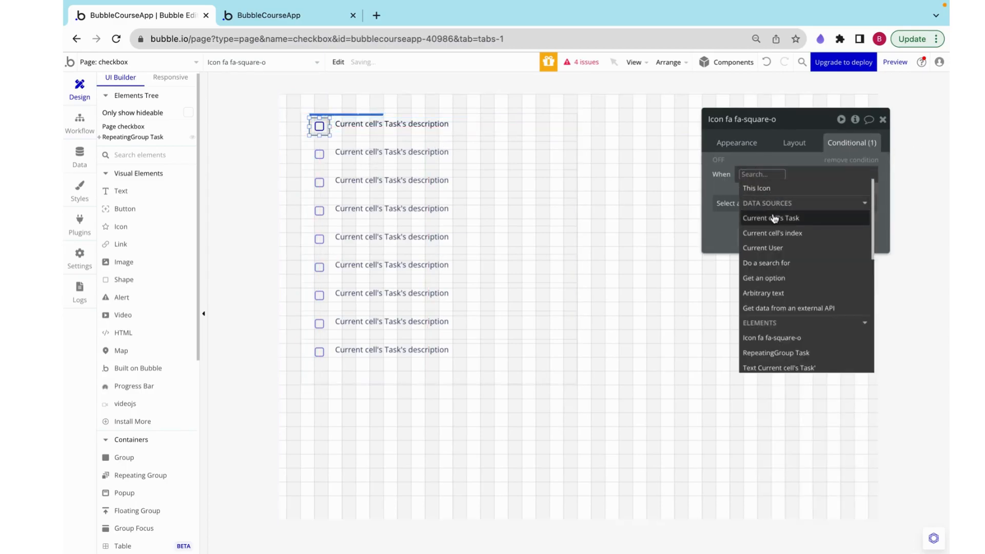
left_click(771, 218)
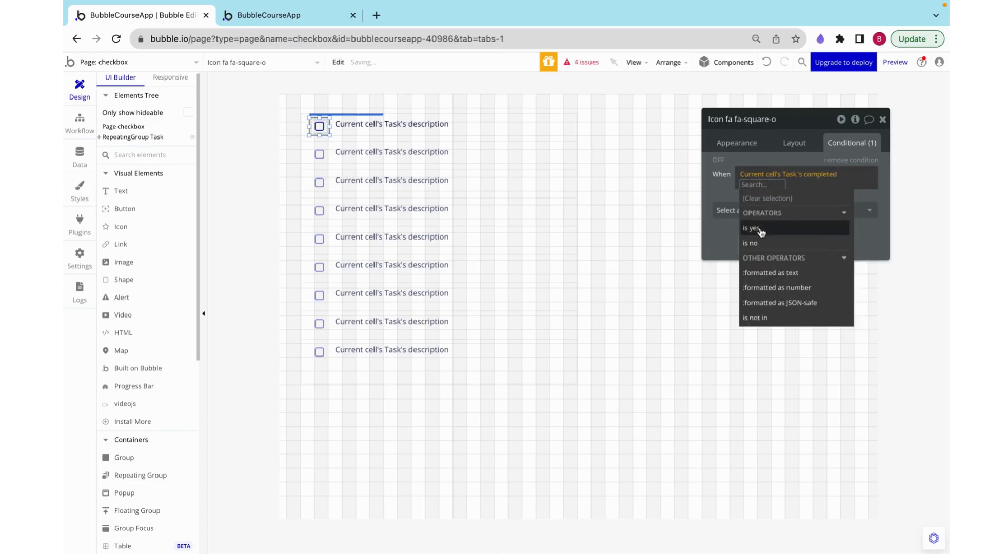
left_click(750, 228)
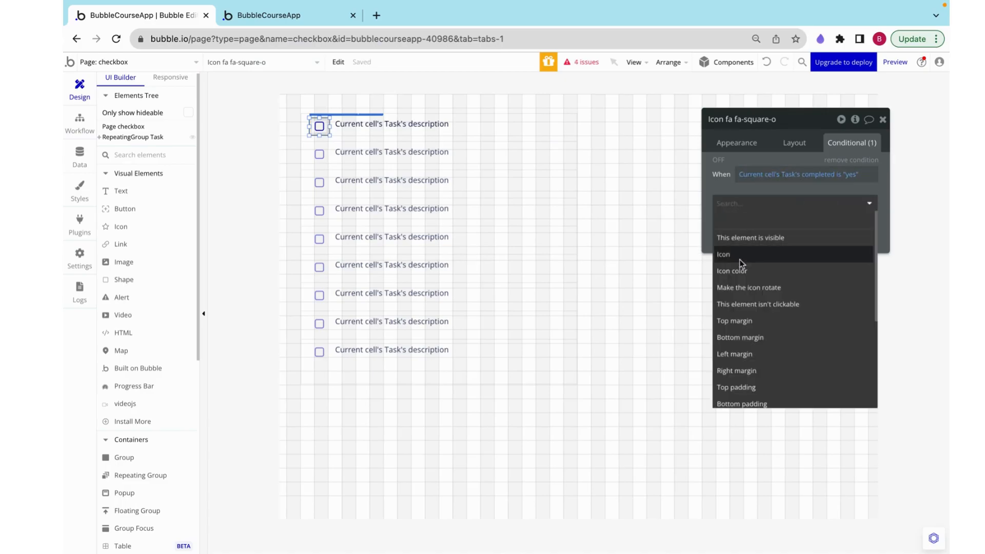
type("check")
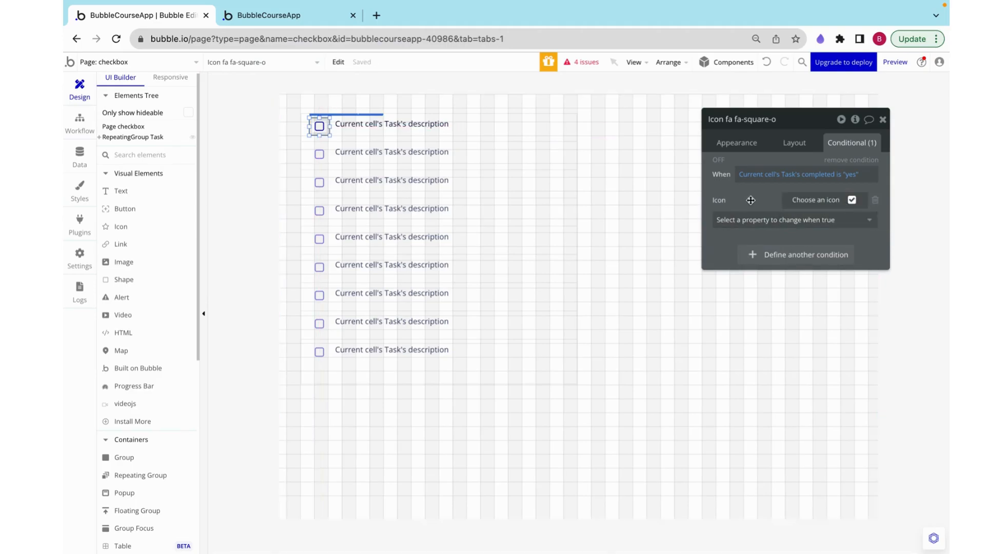
left_click(79, 156)
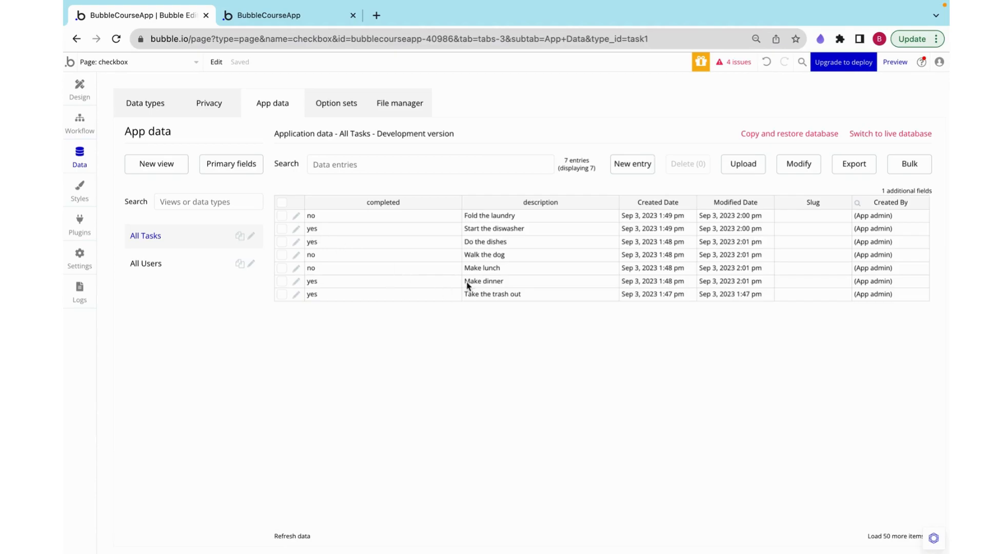
mouse_move(479, 240)
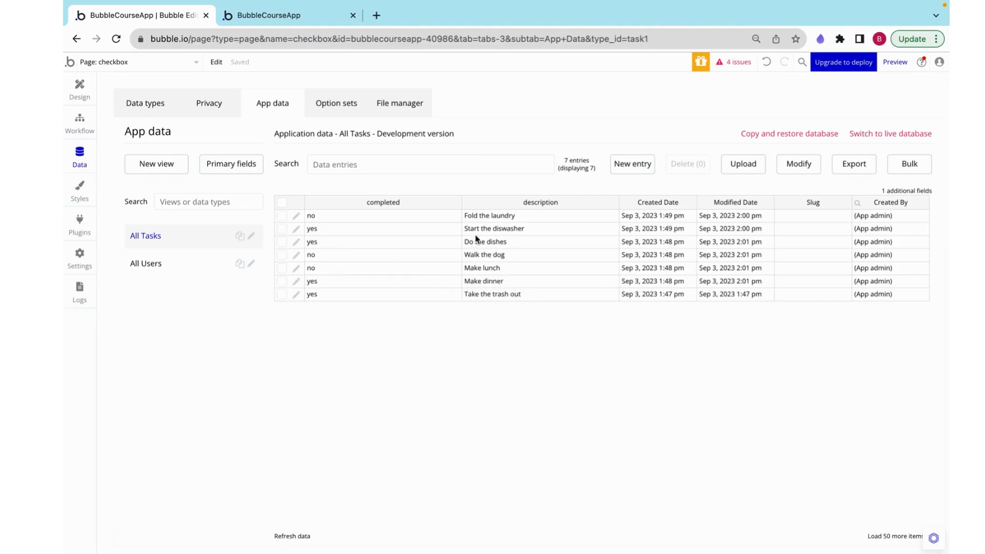
Reload the preview to confirm checked boxes, then start a workflow for the square icon
left_click(267, 15)
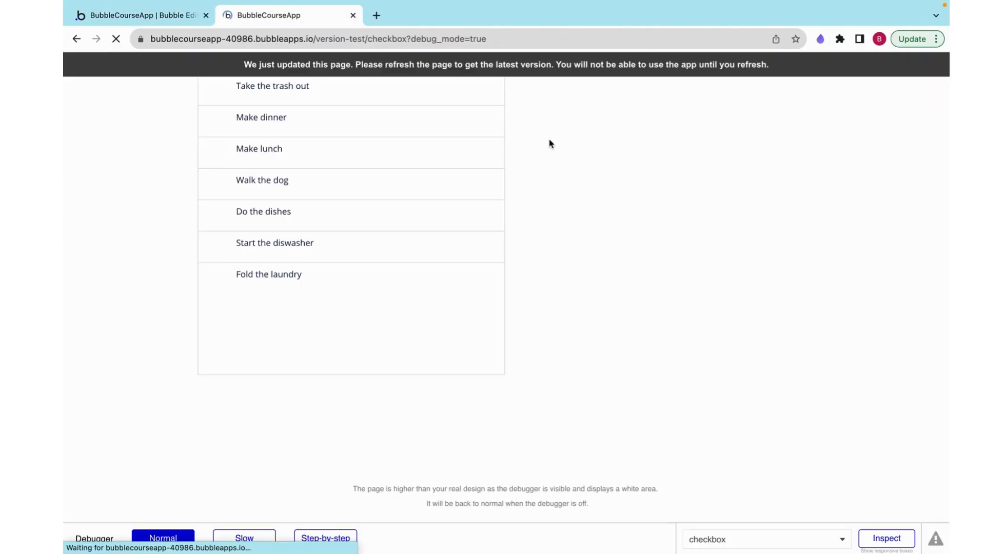
left_click(115, 39)
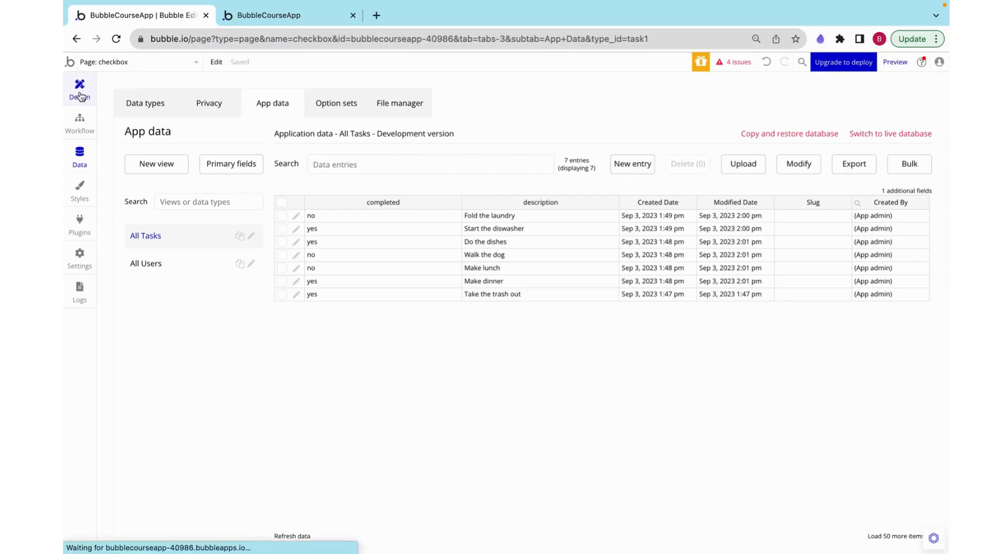
left_click(79, 85)
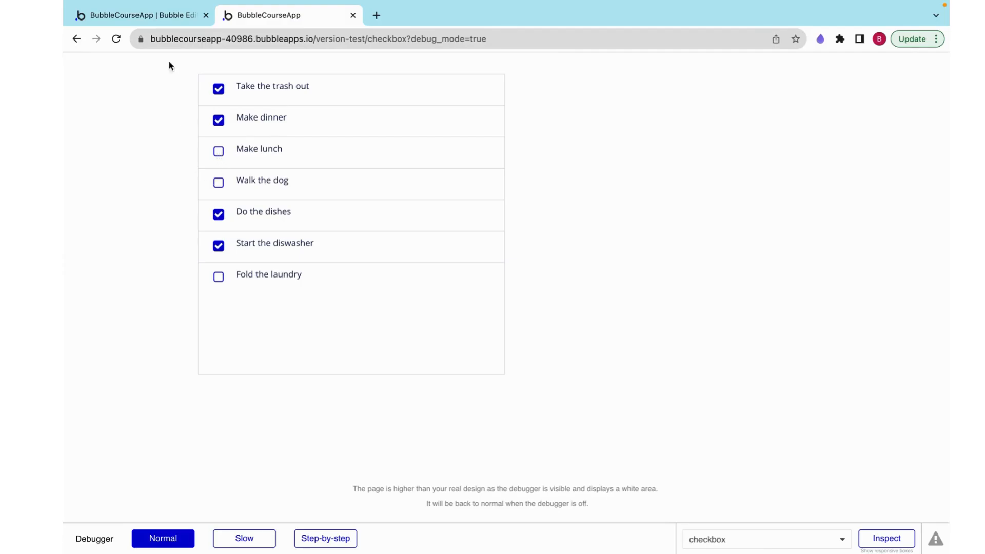
left_click(143, 14)
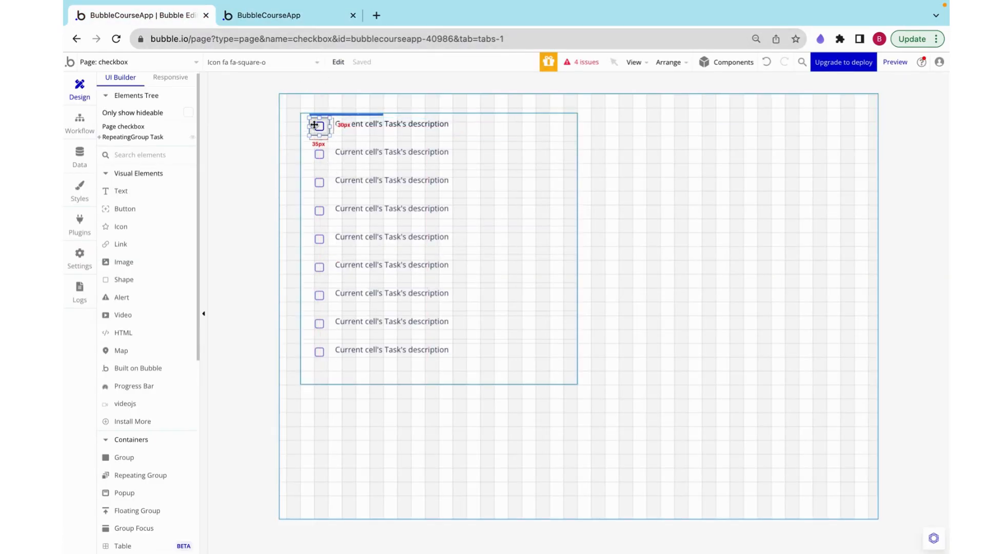
left_click(80, 123)
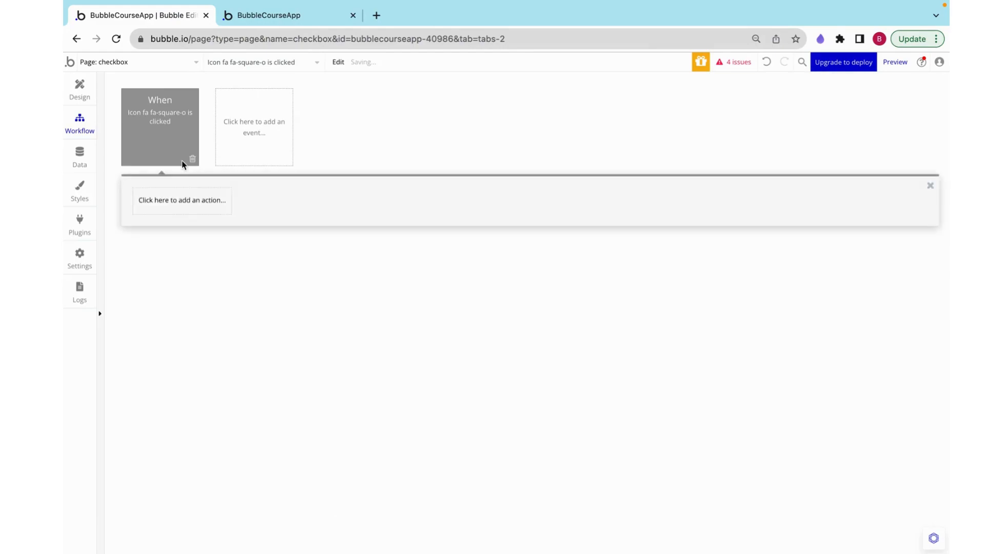
Add a Make changes to thing action updating Current cell's Task's completed field
left_click(182, 201)
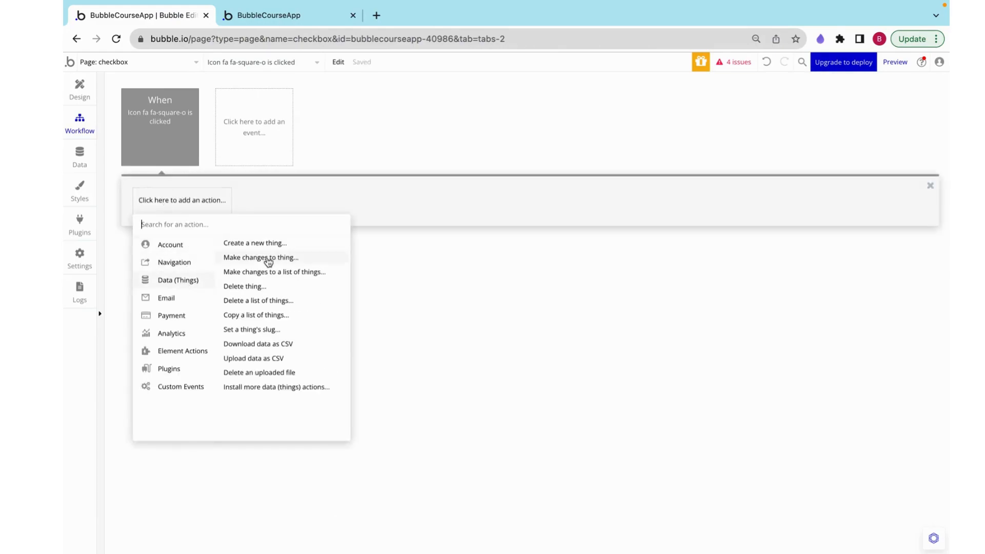
left_click(260, 257)
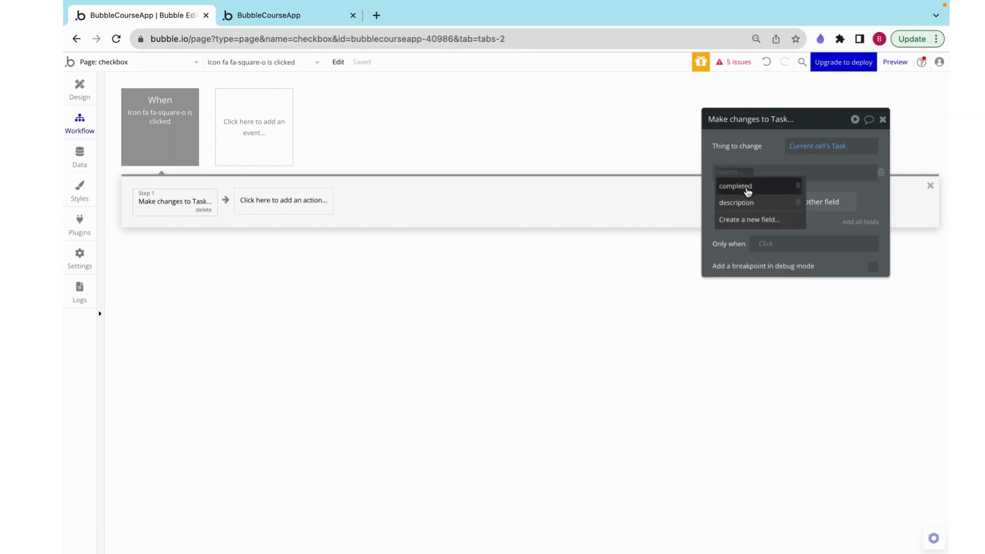
left_click(735, 185)
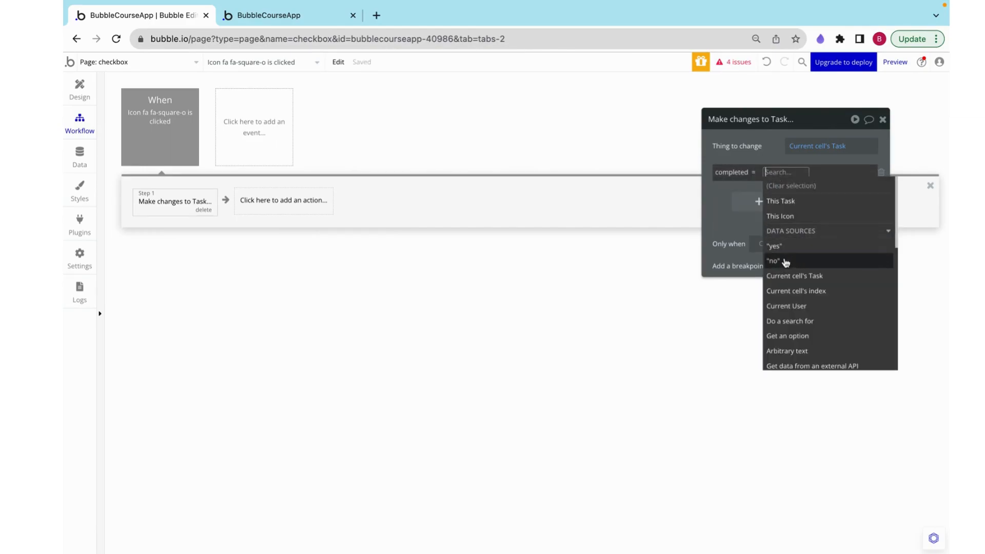
left_click(775, 260)
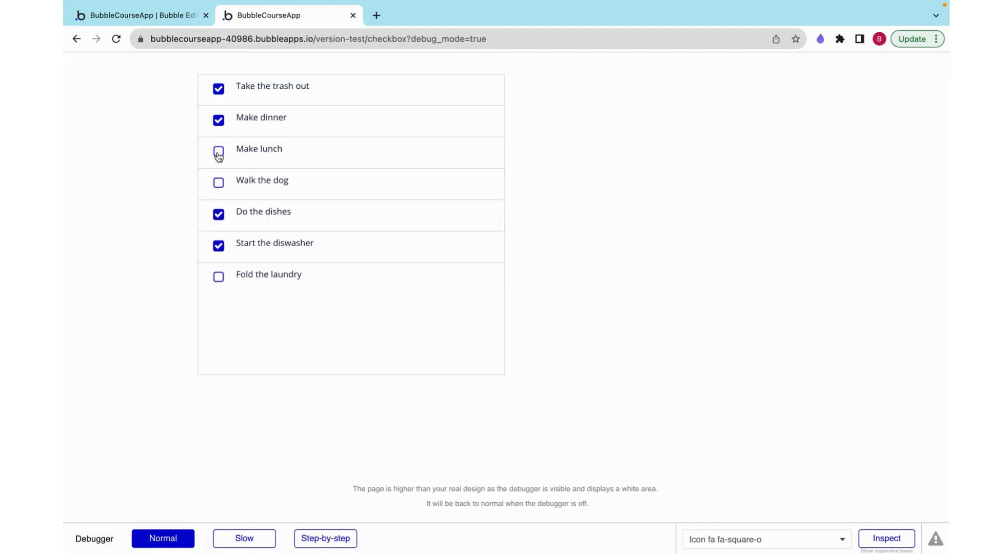
Mark Make lunch as completed by clicking its checkbox in the preview
left_click(218, 153)
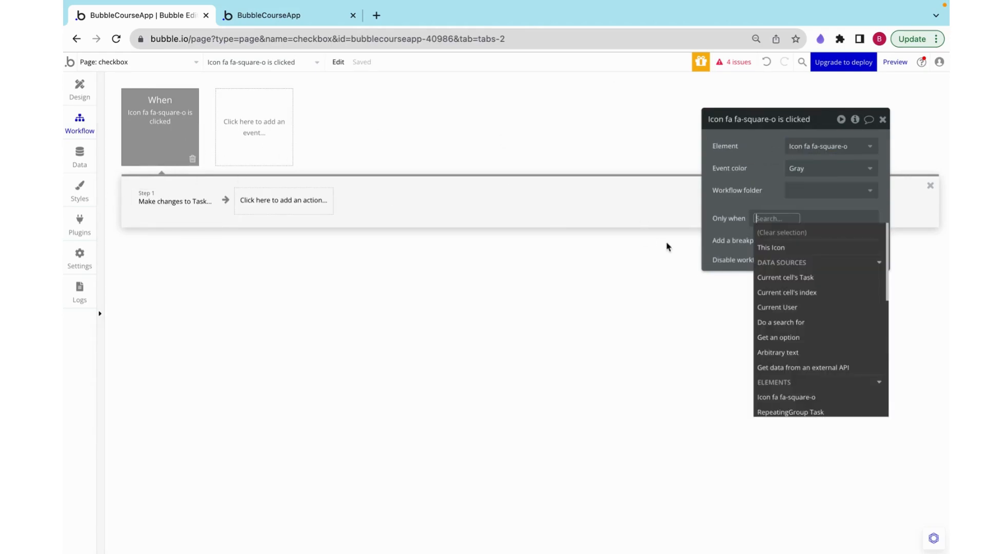
Run the workflow only when completed is no, and duplicate it for completed tasks
left_click(785, 277)
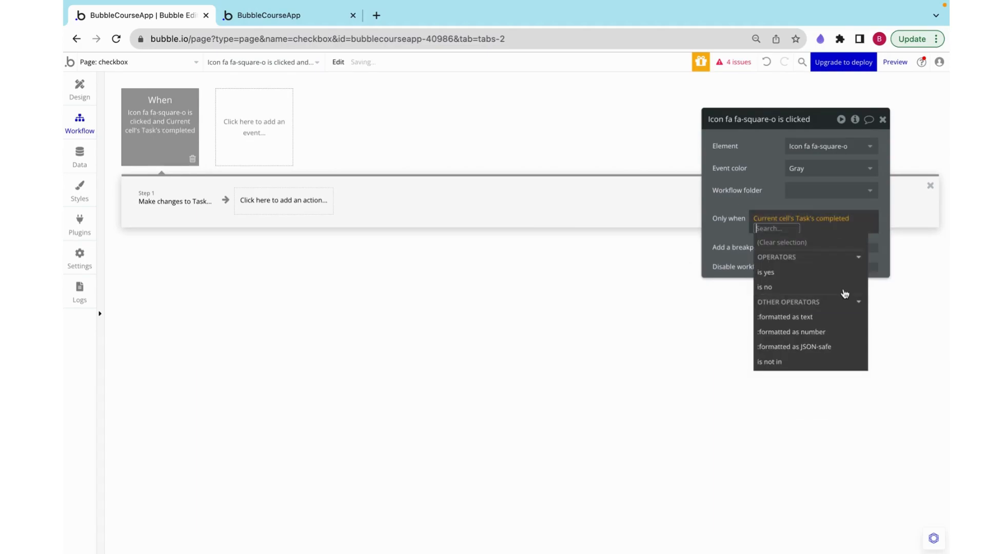
left_click(764, 287)
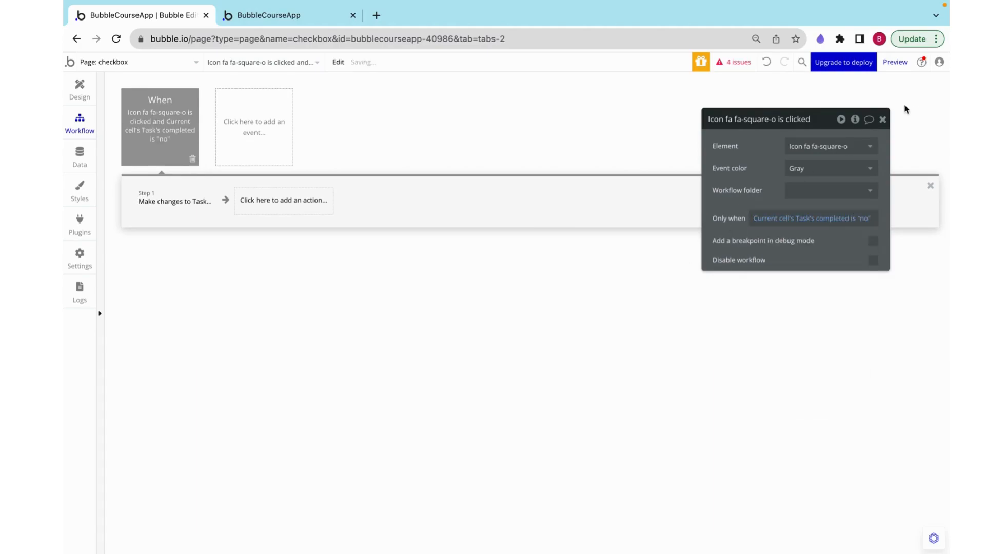
right_click(159, 126)
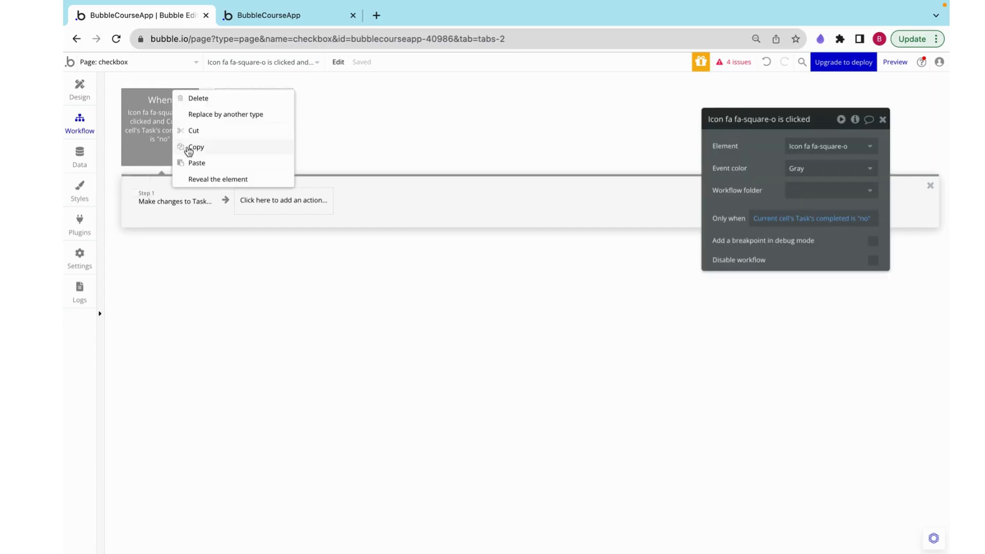
left_click(196, 147)
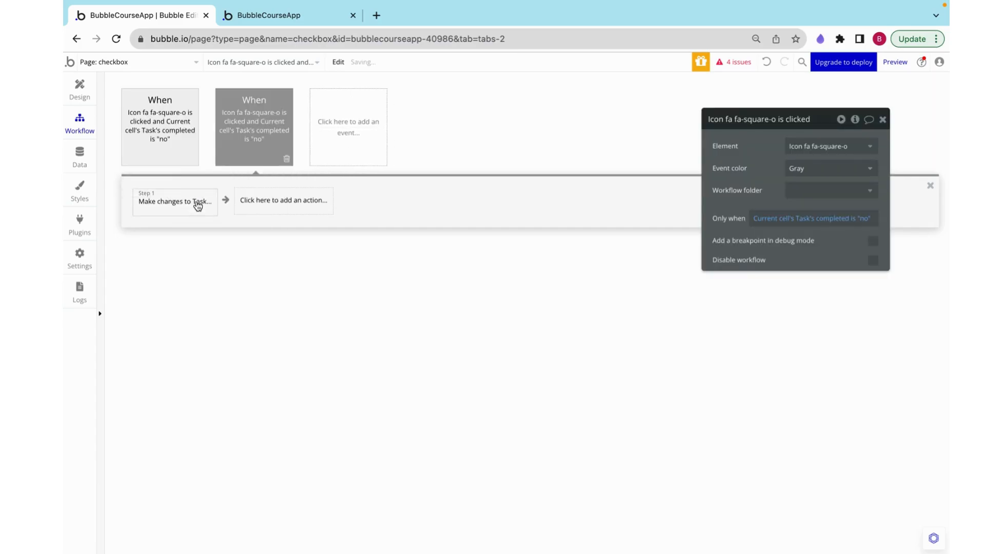
left_click(813, 218)
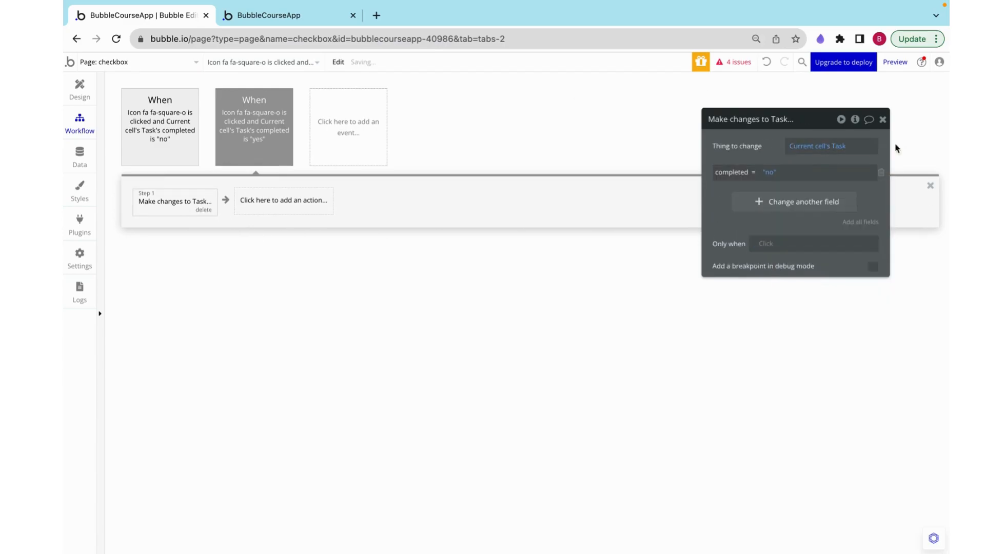
left_click(895, 61)
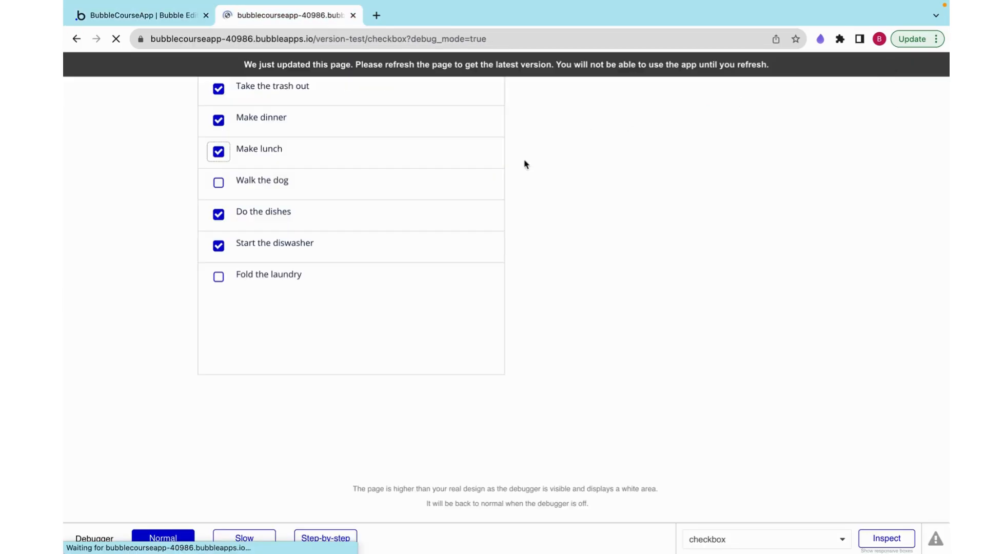
Toggle tasks in the reloaded preview, stepping through the completed is no condition in the debugger
left_click(115, 39)
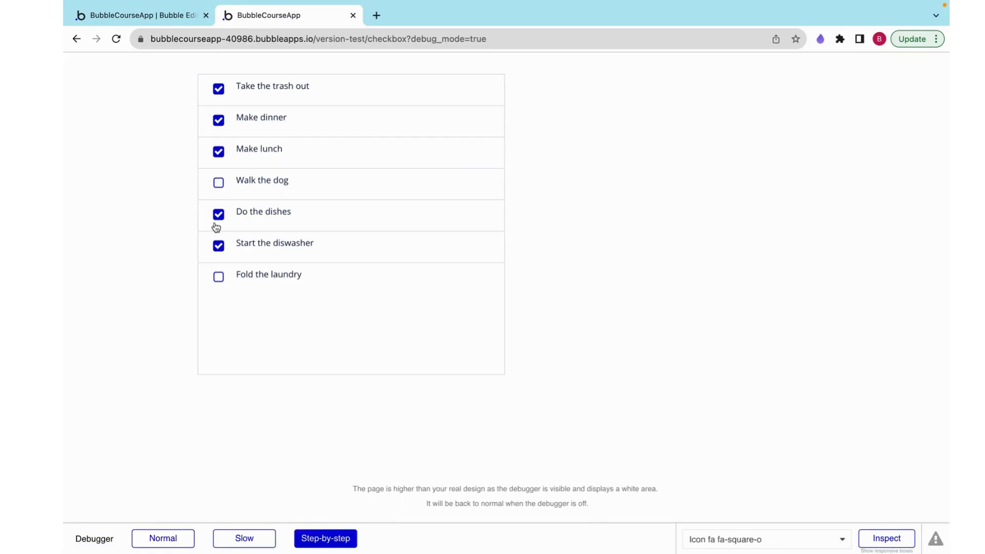
left_click(219, 183)
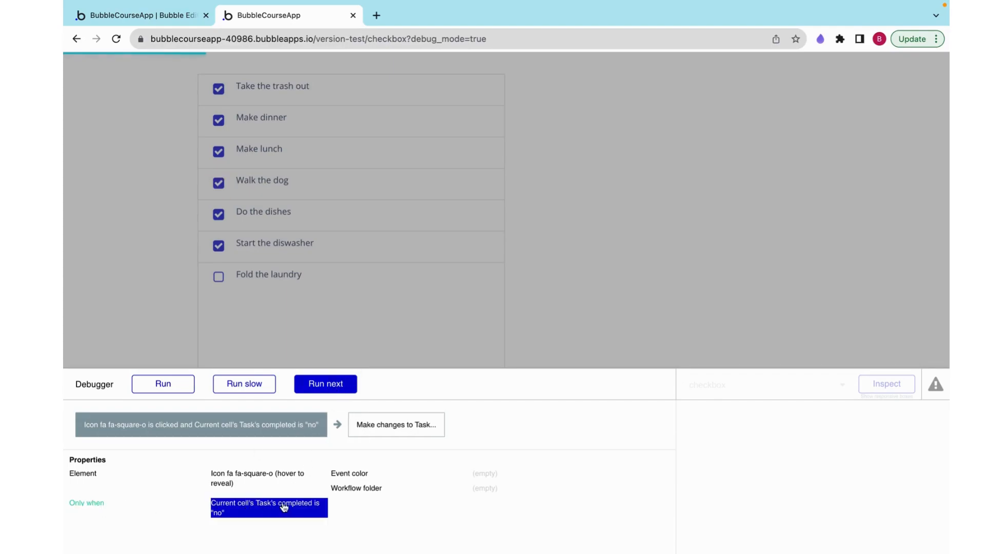
left_click(325, 385)
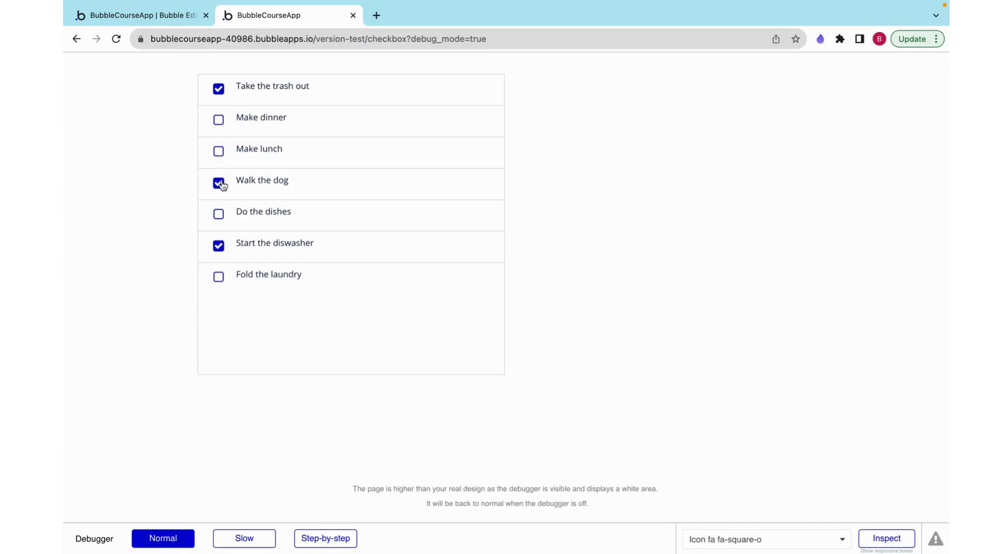
left_click(218, 151)
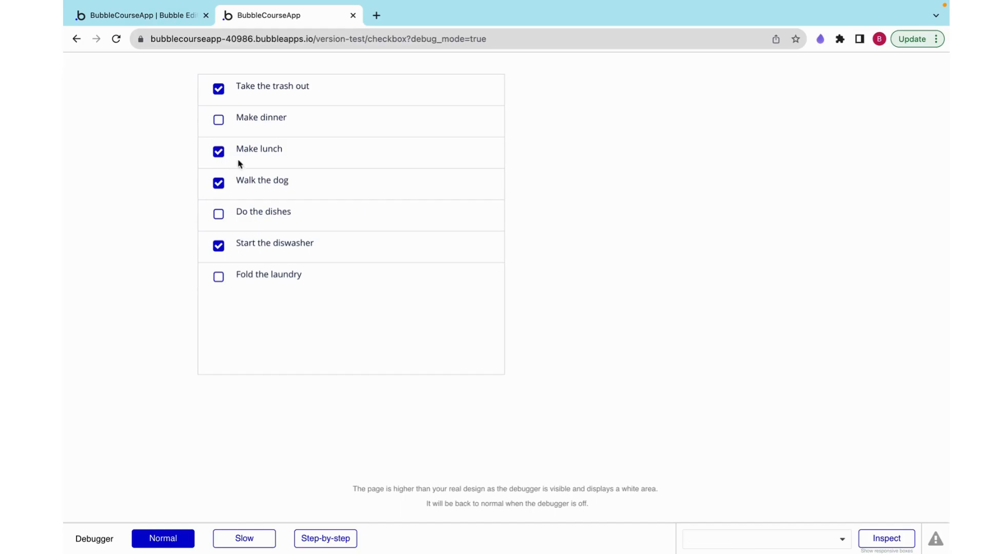
mouse_move(278, 187)
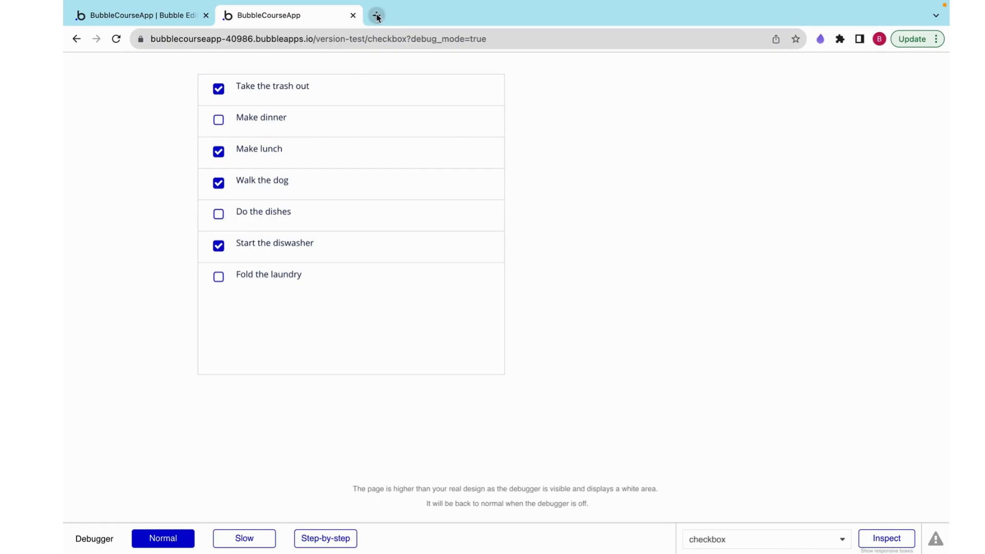
mouse_move(377, 17)
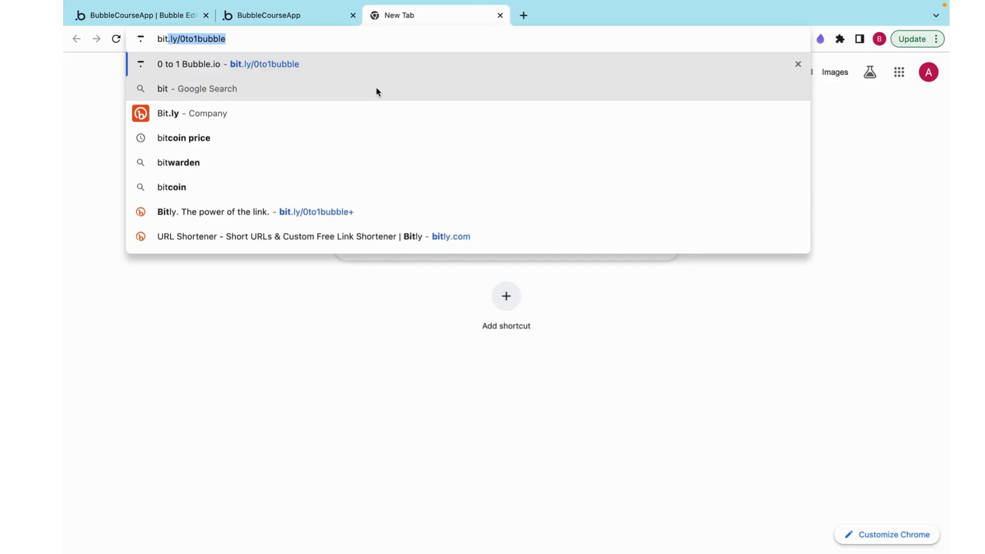
Load the bit.ly/0to1bubble short link in a new Chrome tab
type("bit/ly/0t")
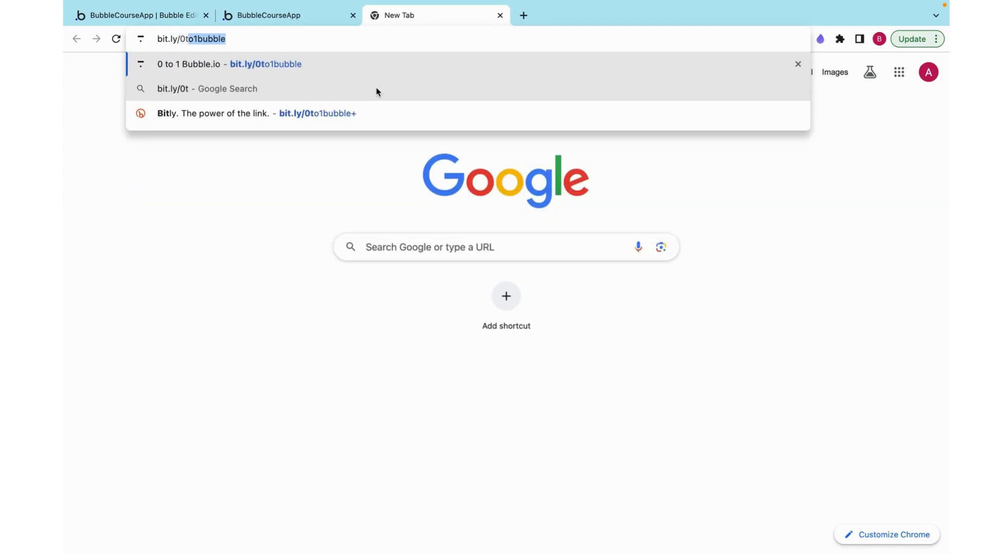
key("Enter")
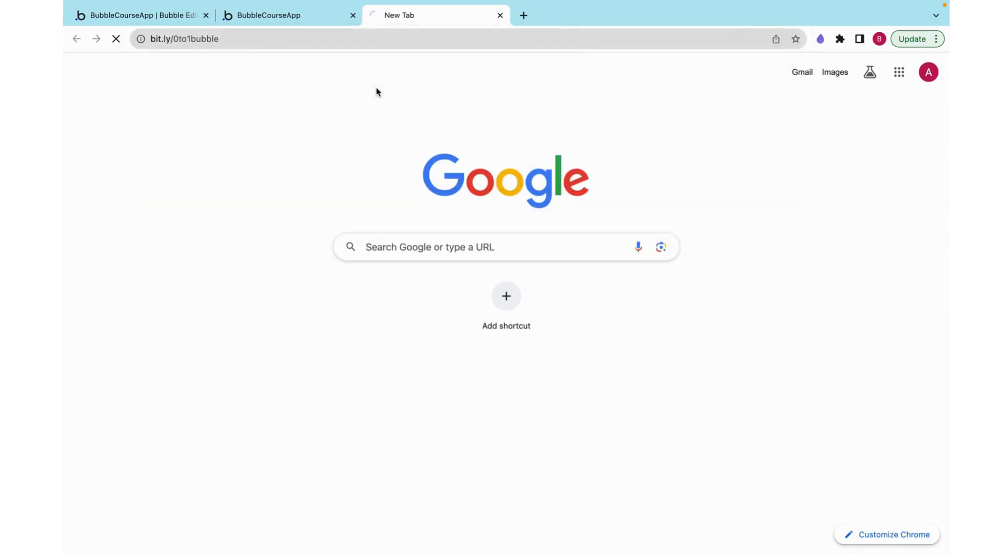